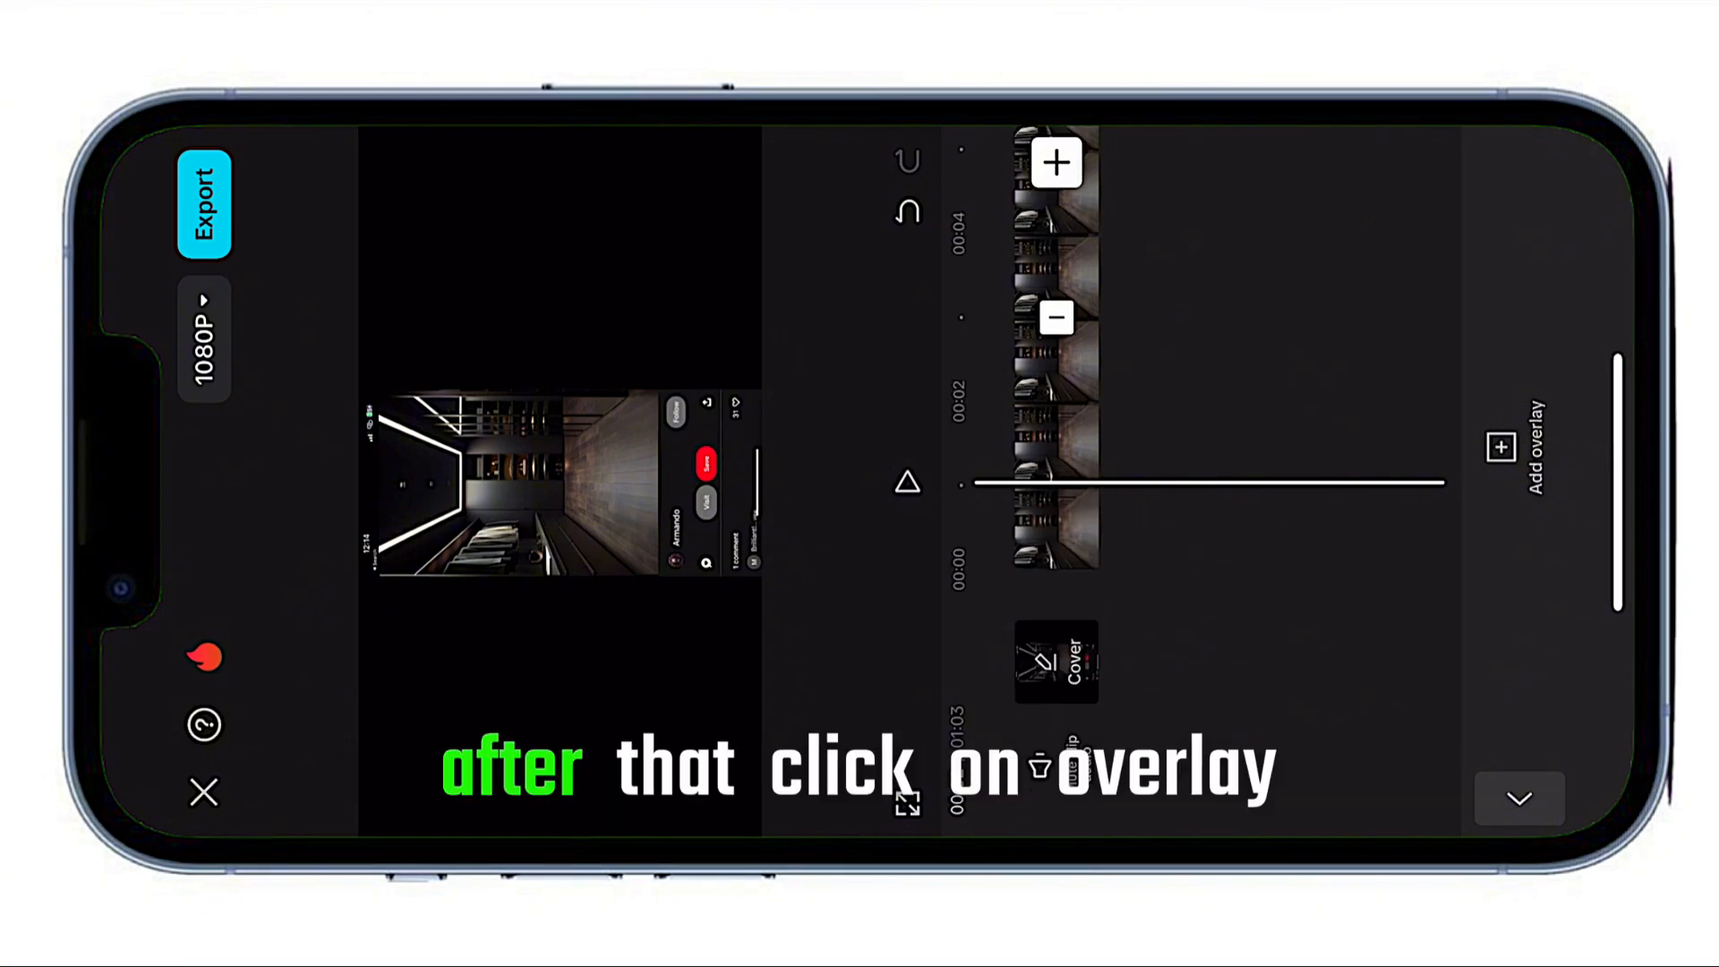
Begin adding an overlay clip above the office background clip.
left_click(1515, 449)
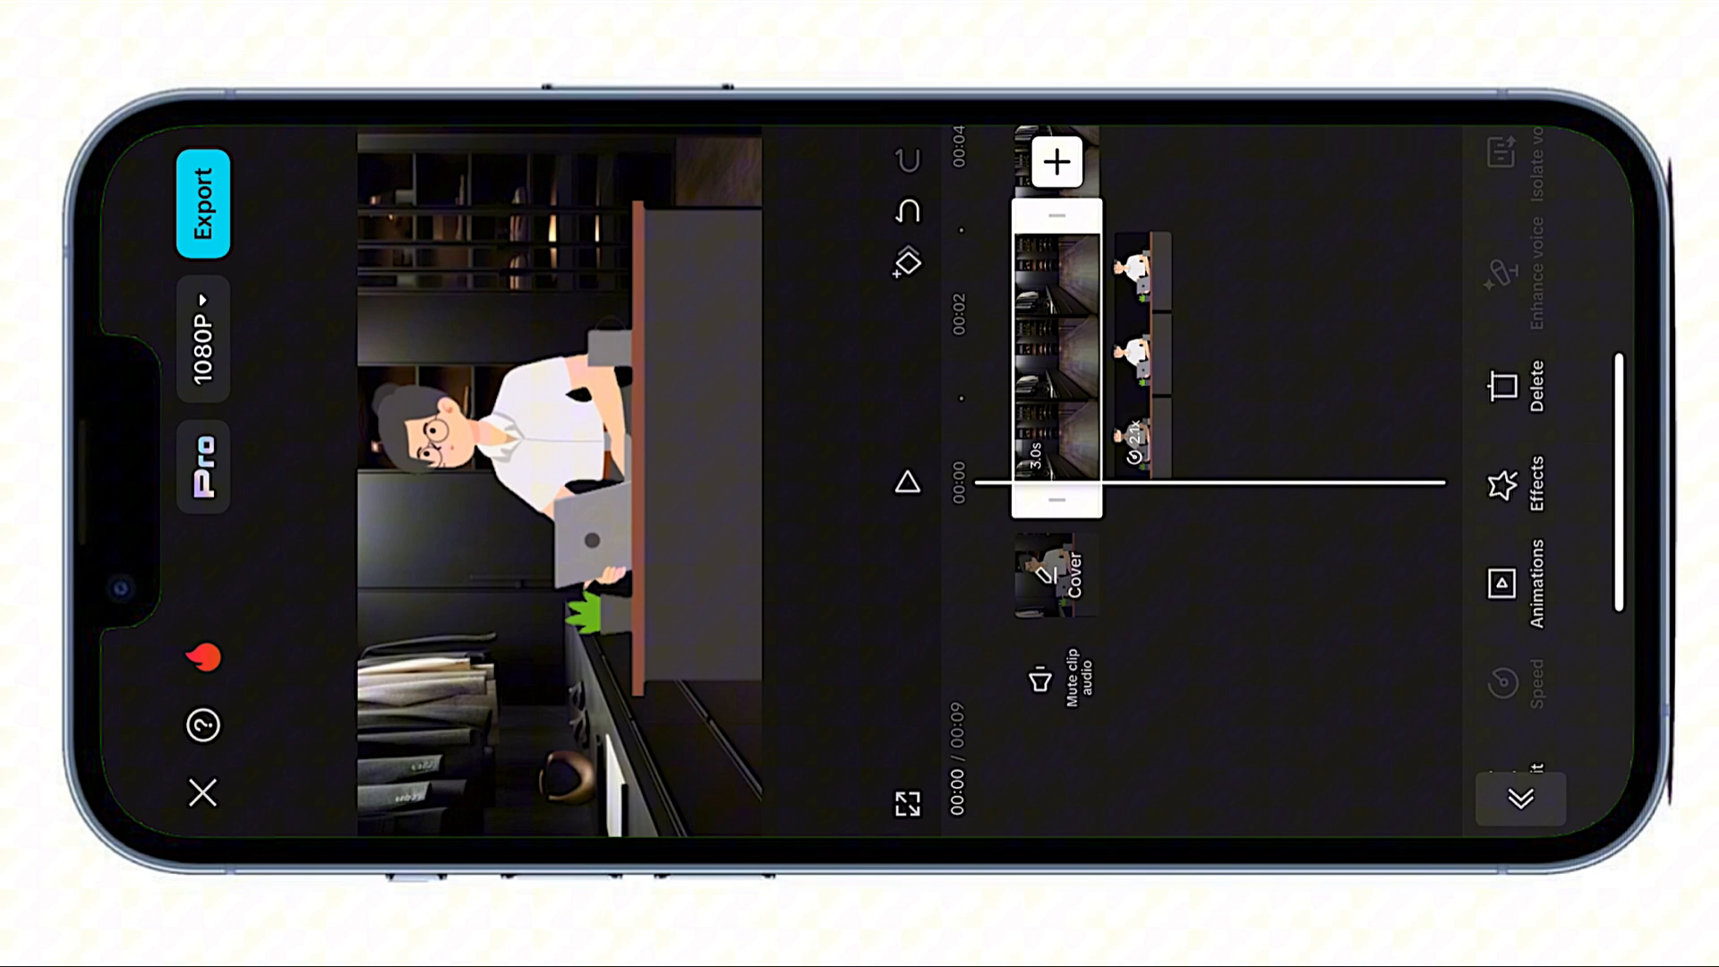
Apply the Blur video effect to the background clip at intensity 15.
left_click(1541, 465)
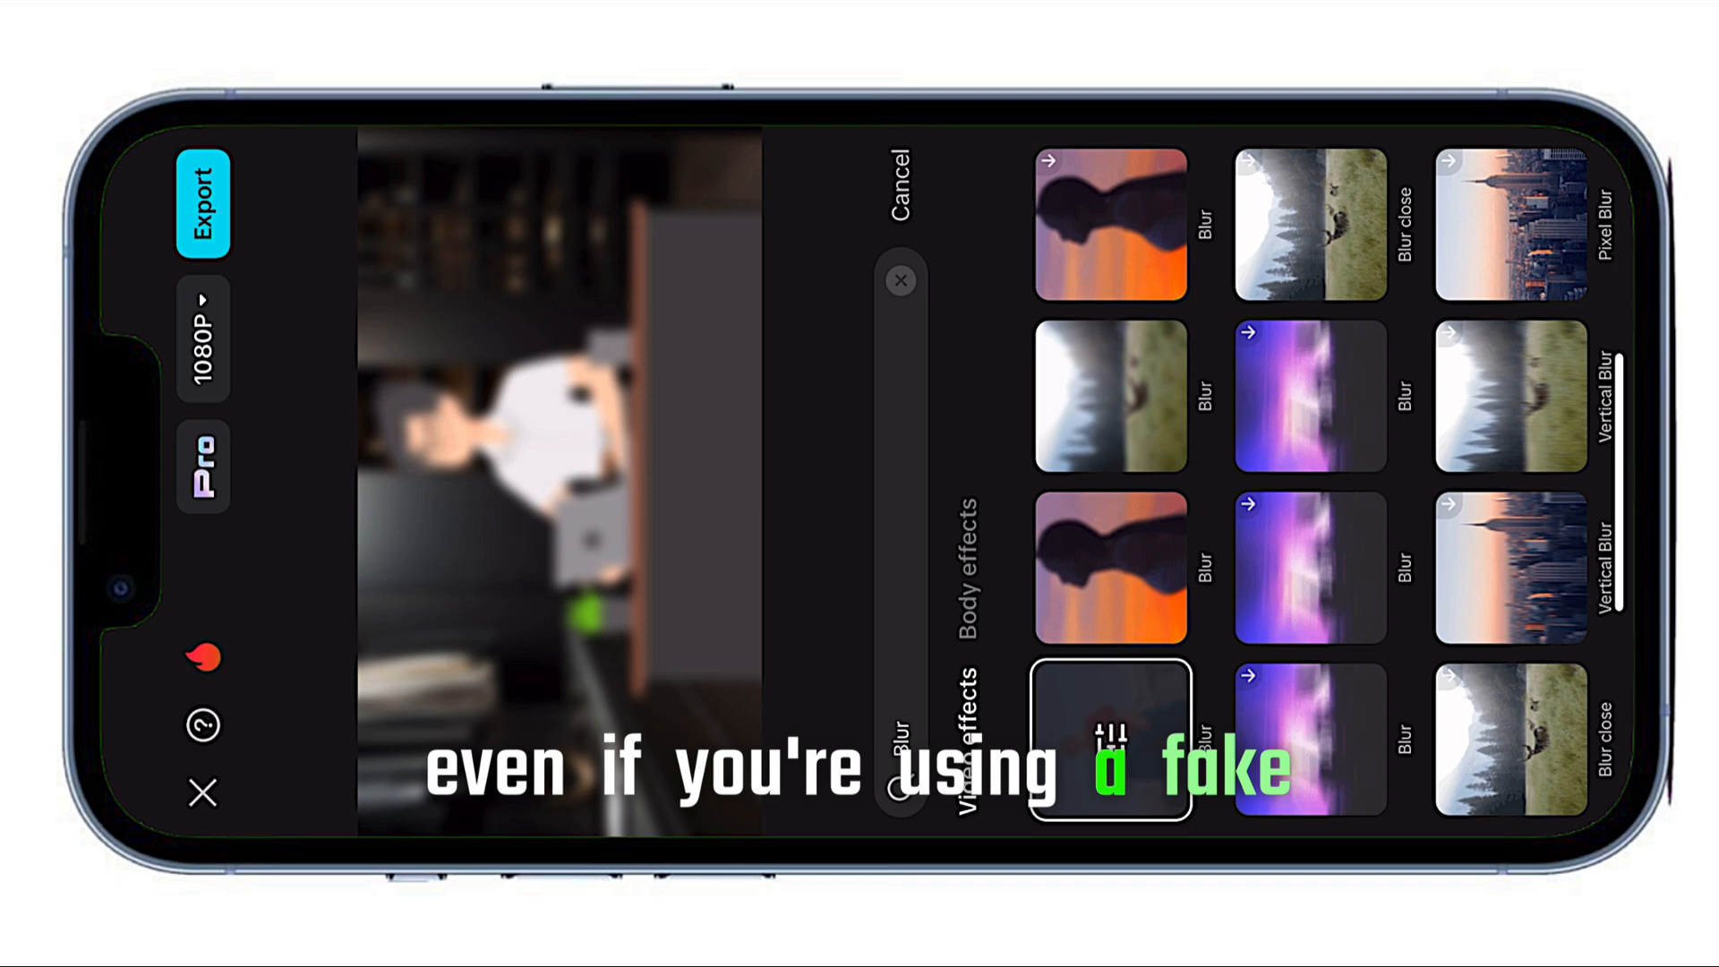
left_click(1111, 739)
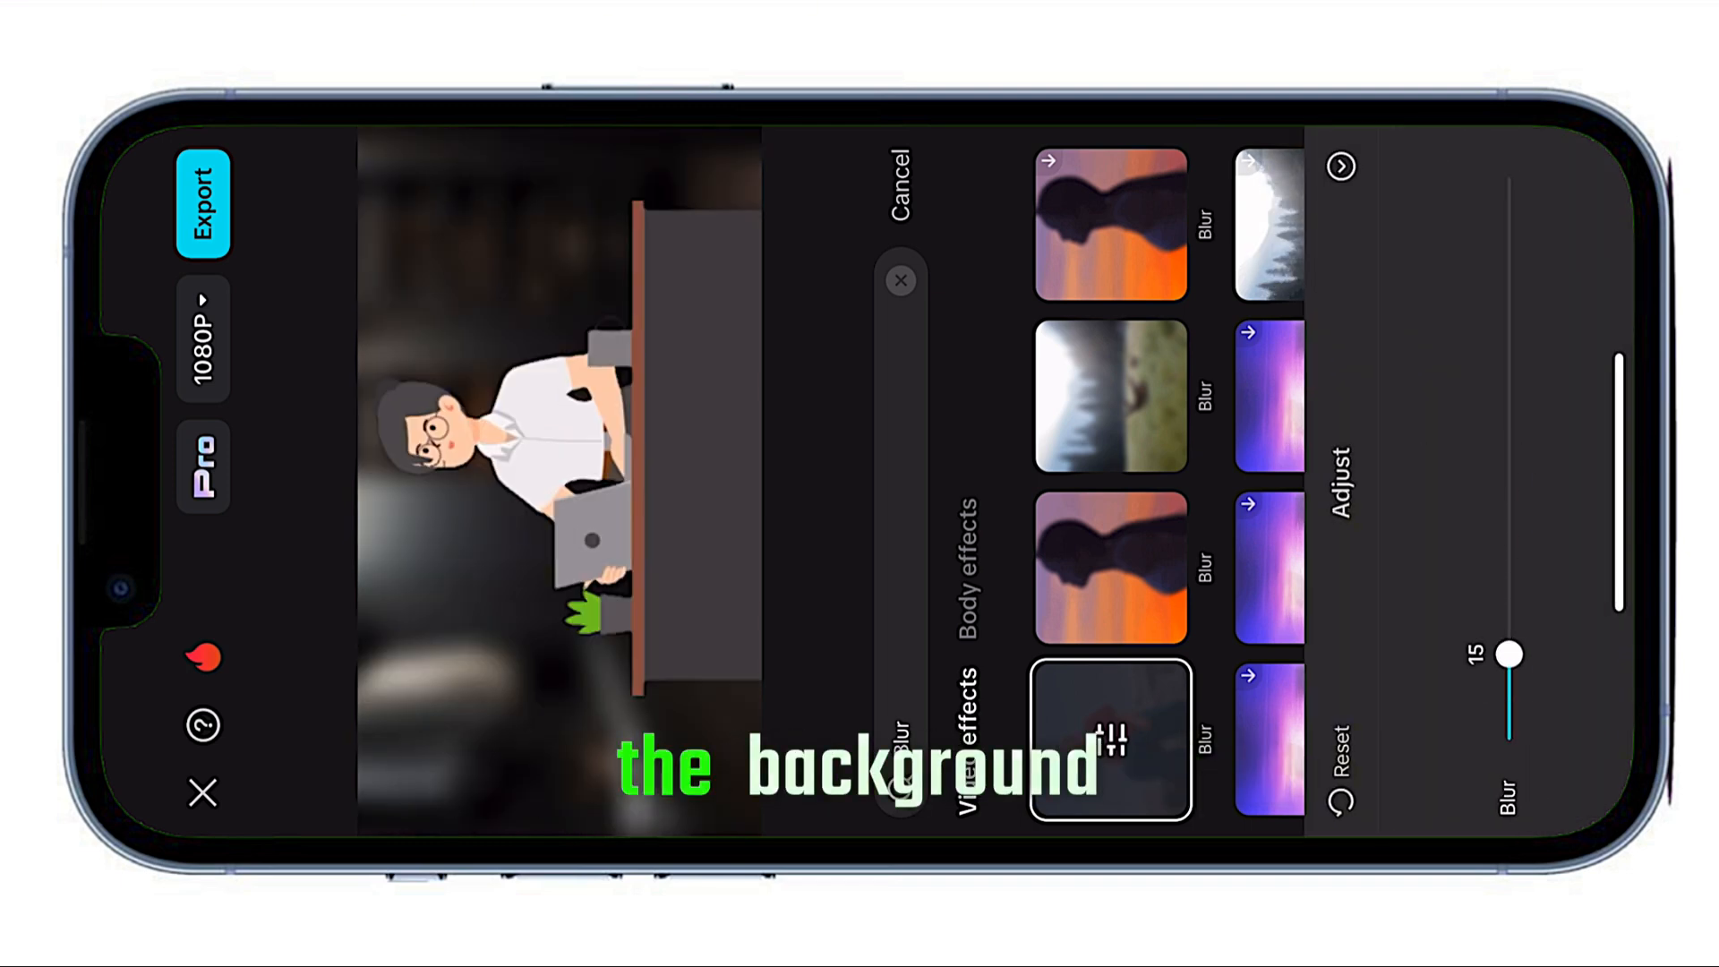
left_click_drag(1508, 654, 1508, 399)
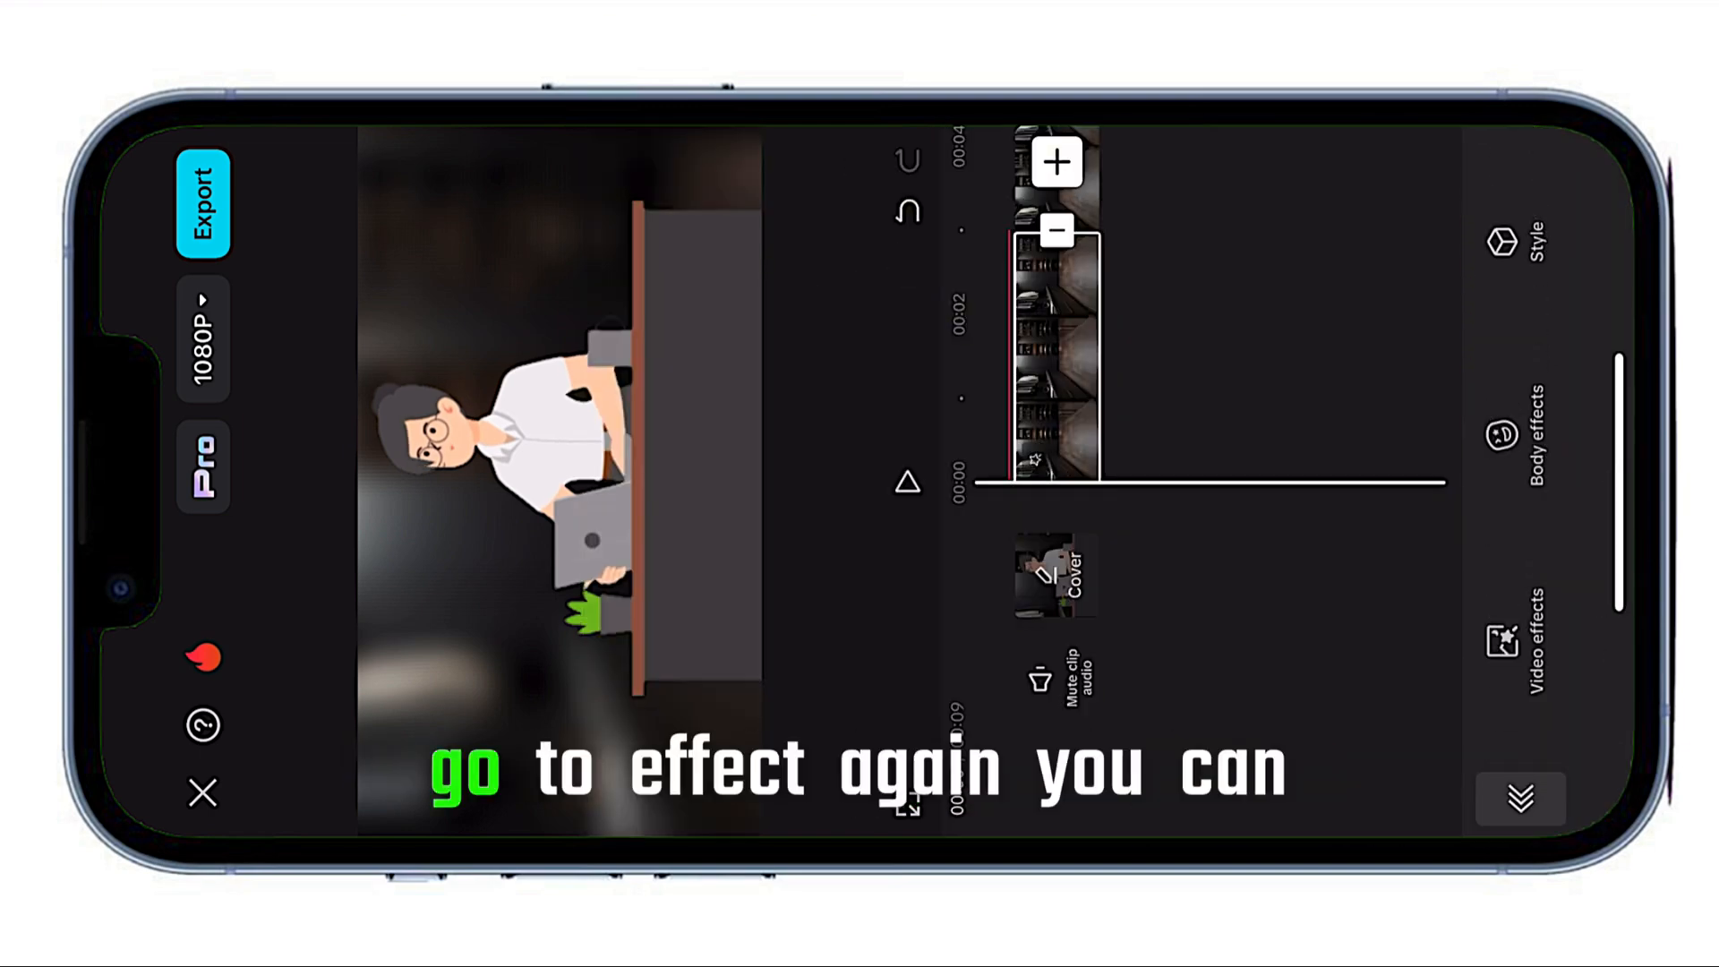
Ease the applied Blur effect down to about 6 so the office stays recognisable.
left_click(1517, 636)
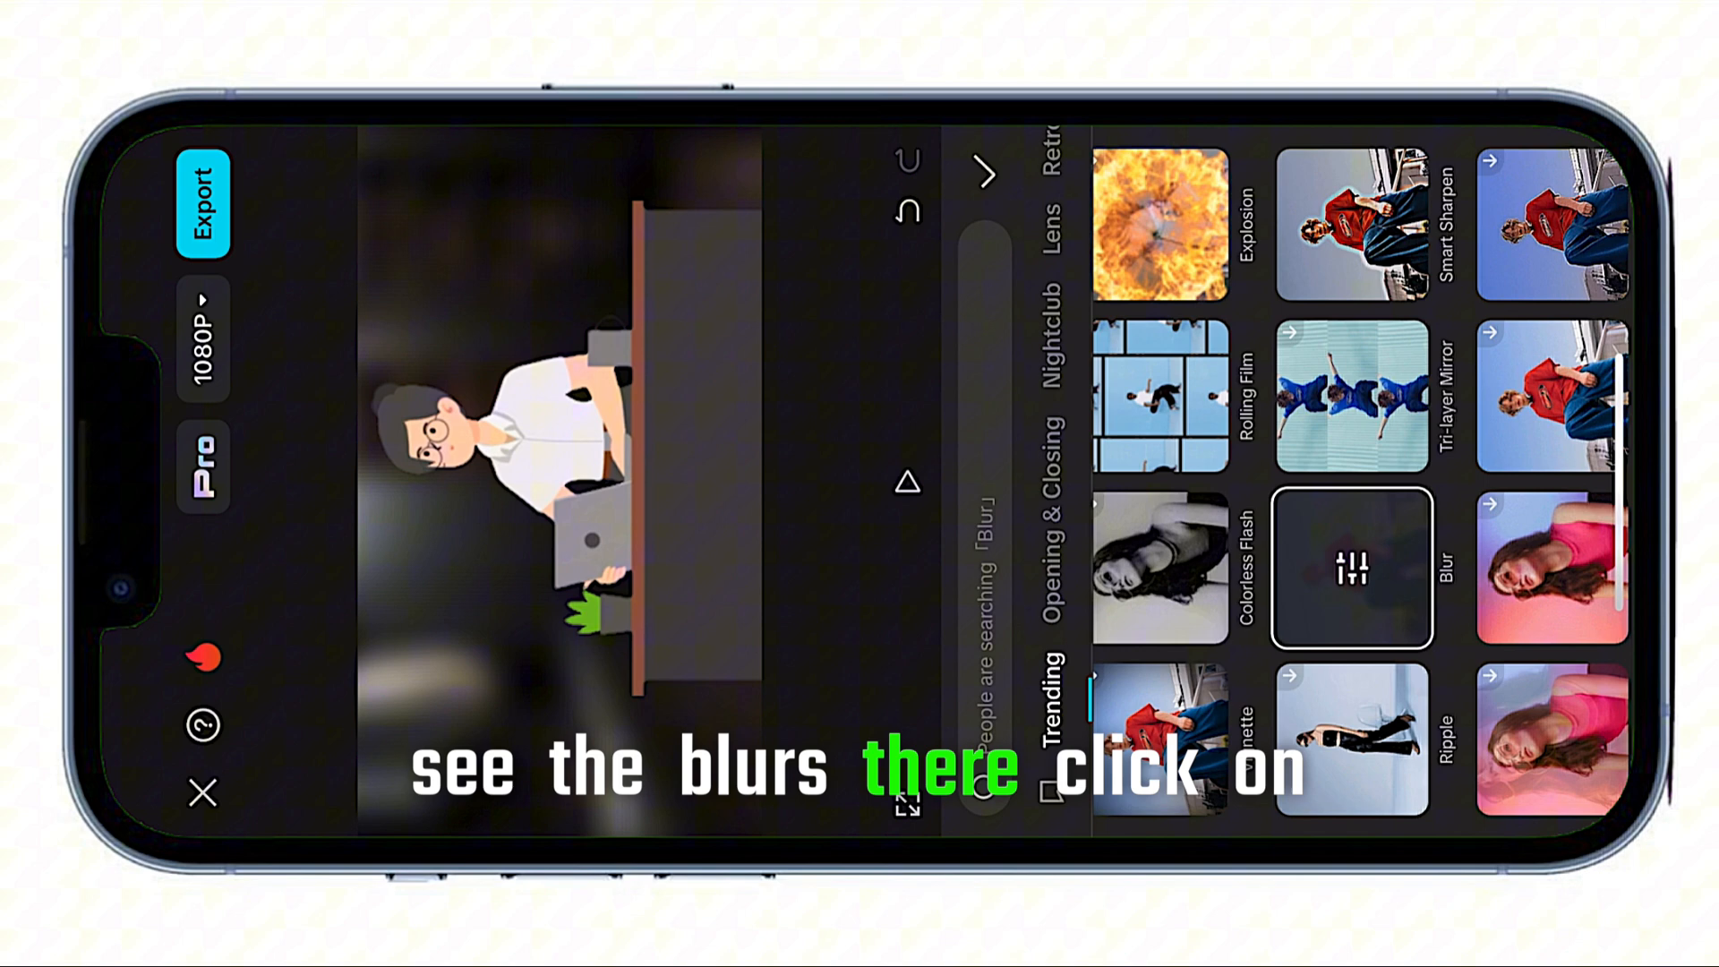
left_click(1350, 573)
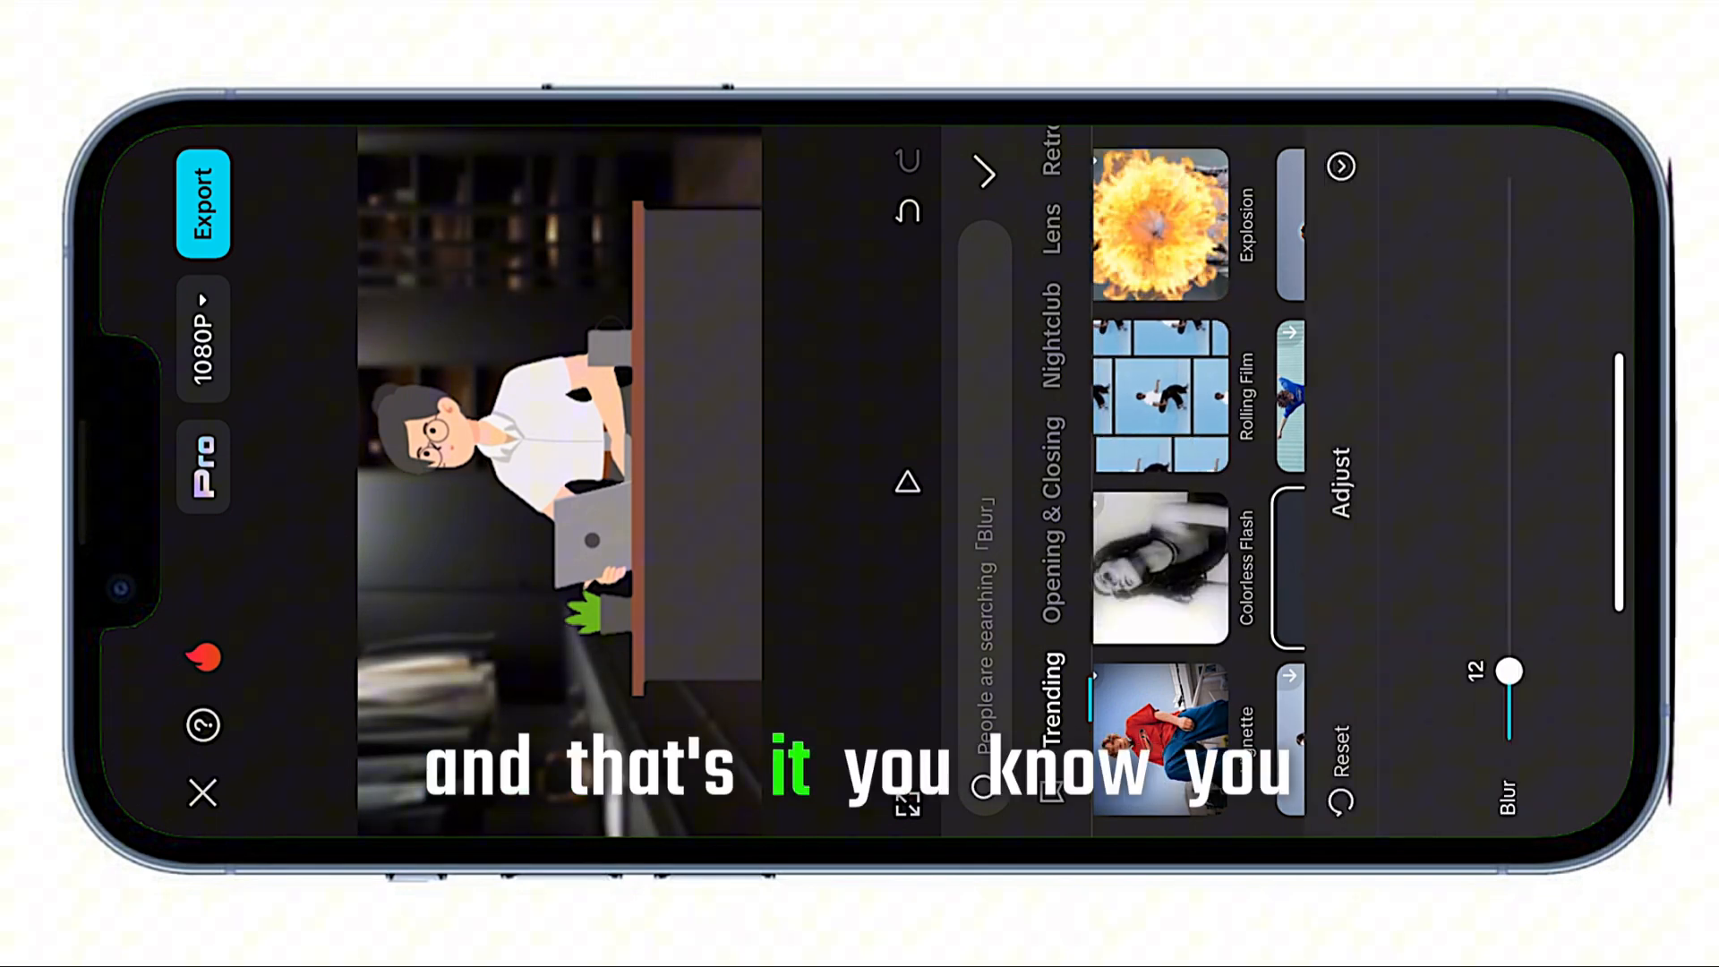
left_click_drag(1508, 675, 1508, 708)
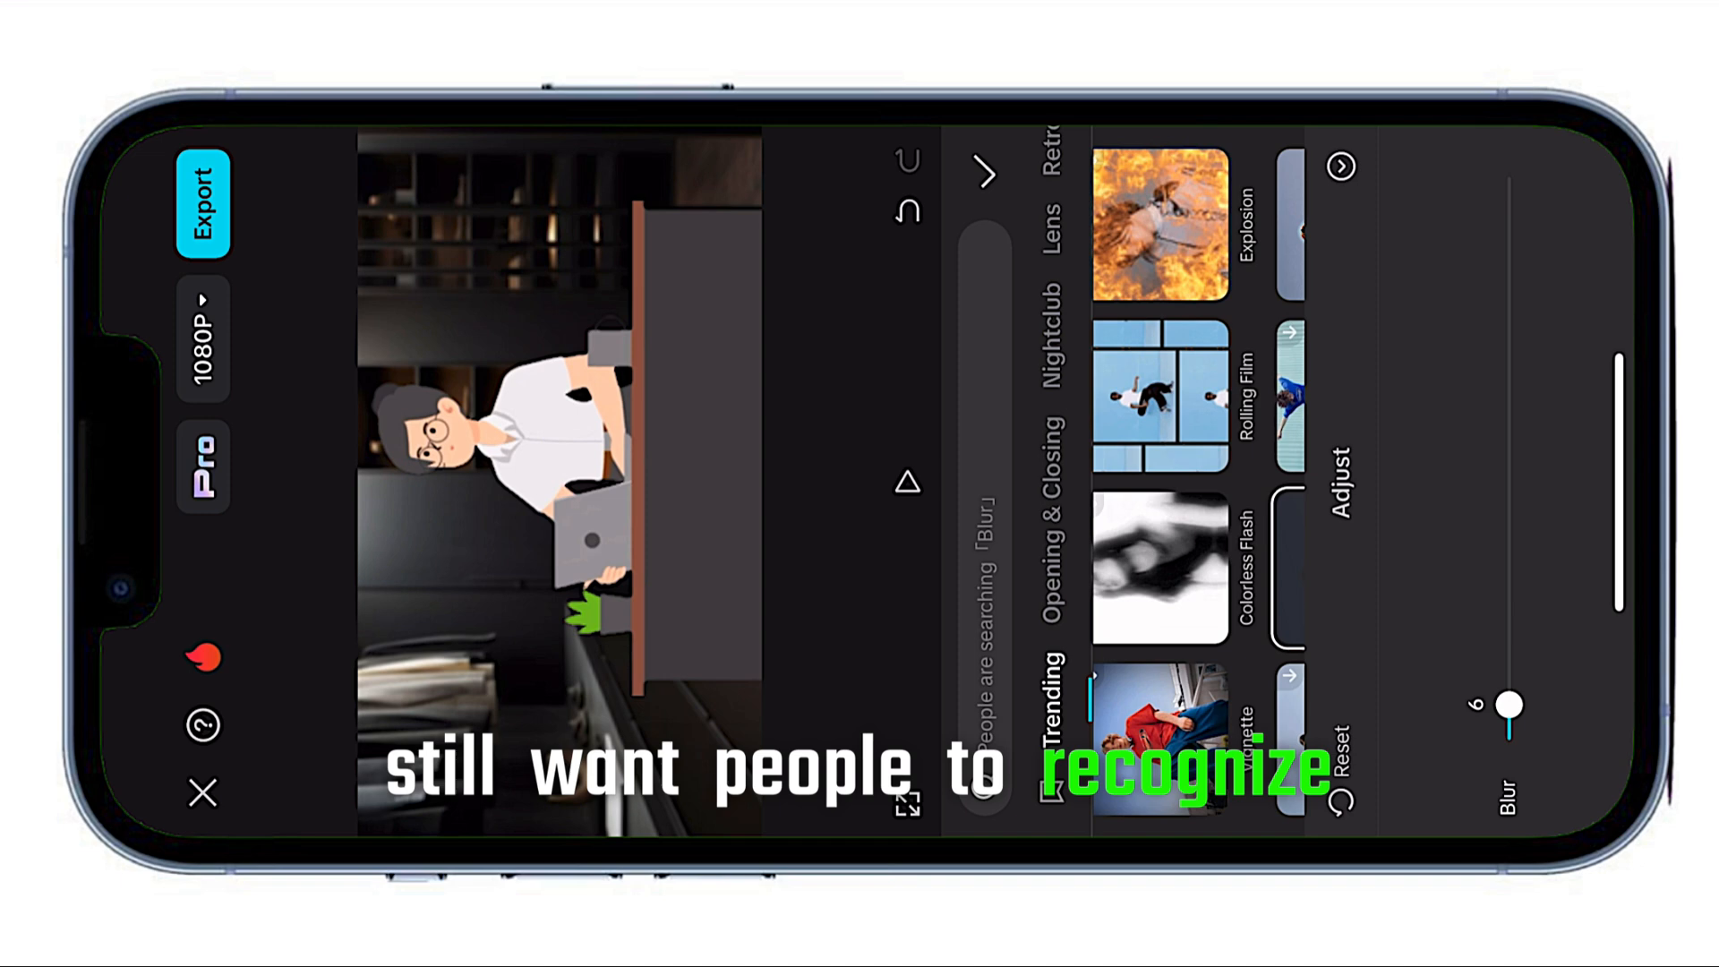
left_click_drag(1508, 707, 1508, 676)
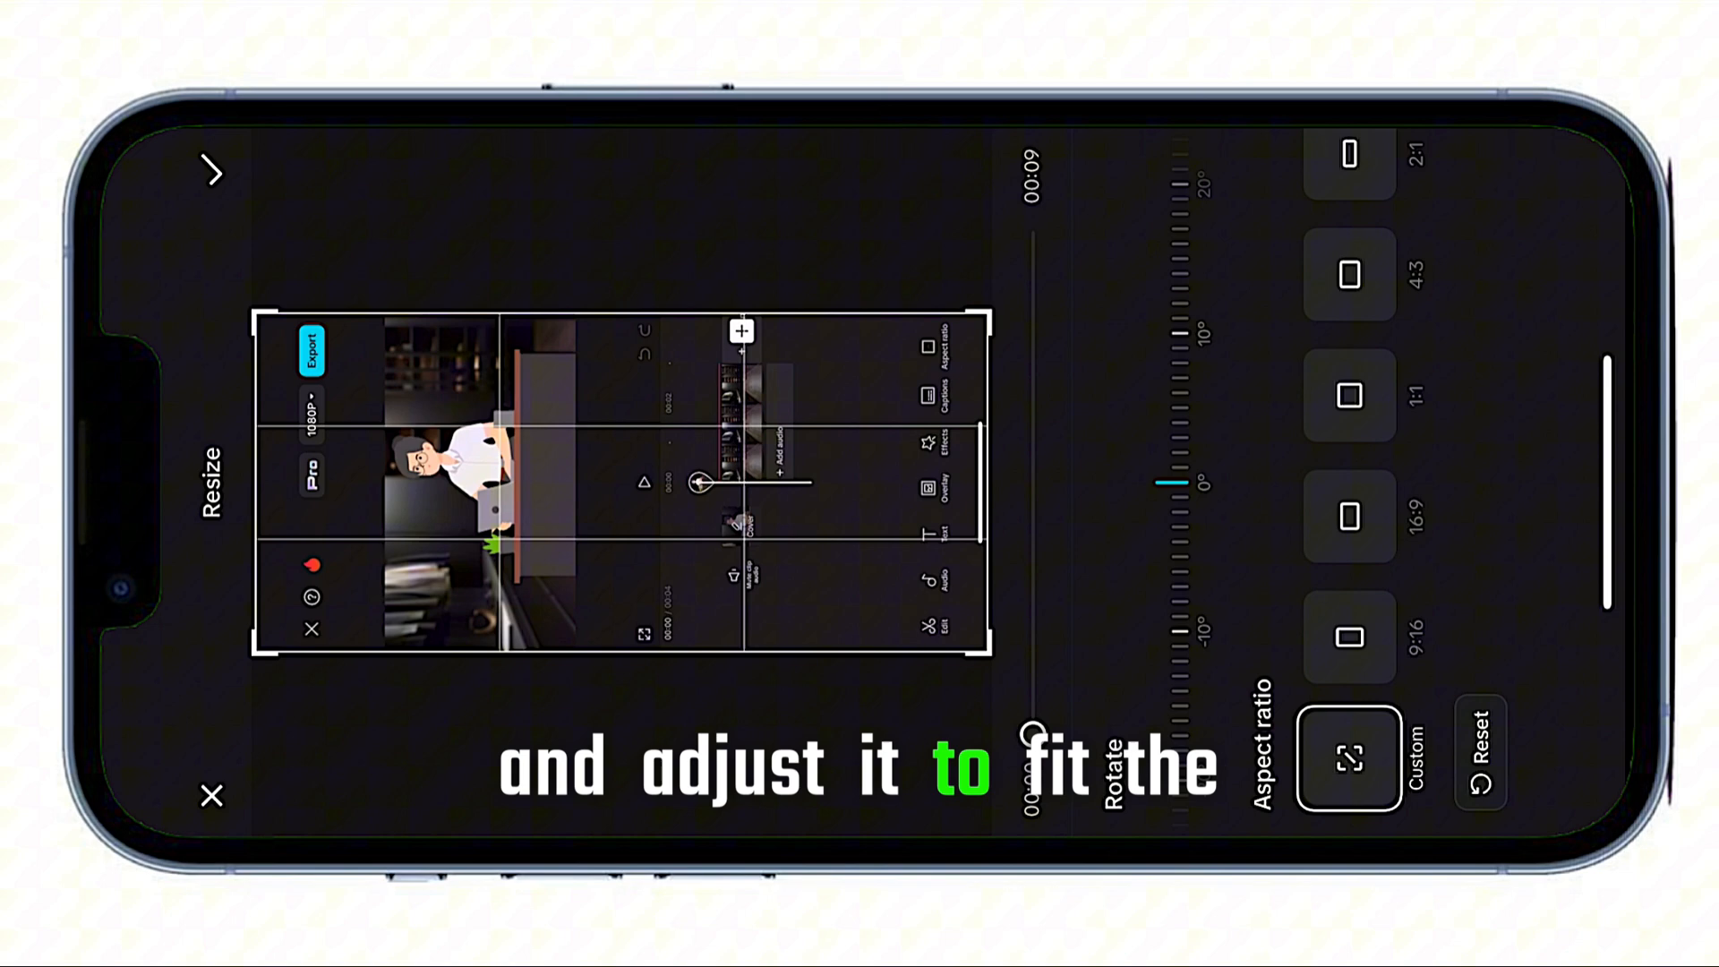
Choose the 16:9 aspect ratio for the re-imported video's crop.
left_click(1351, 516)
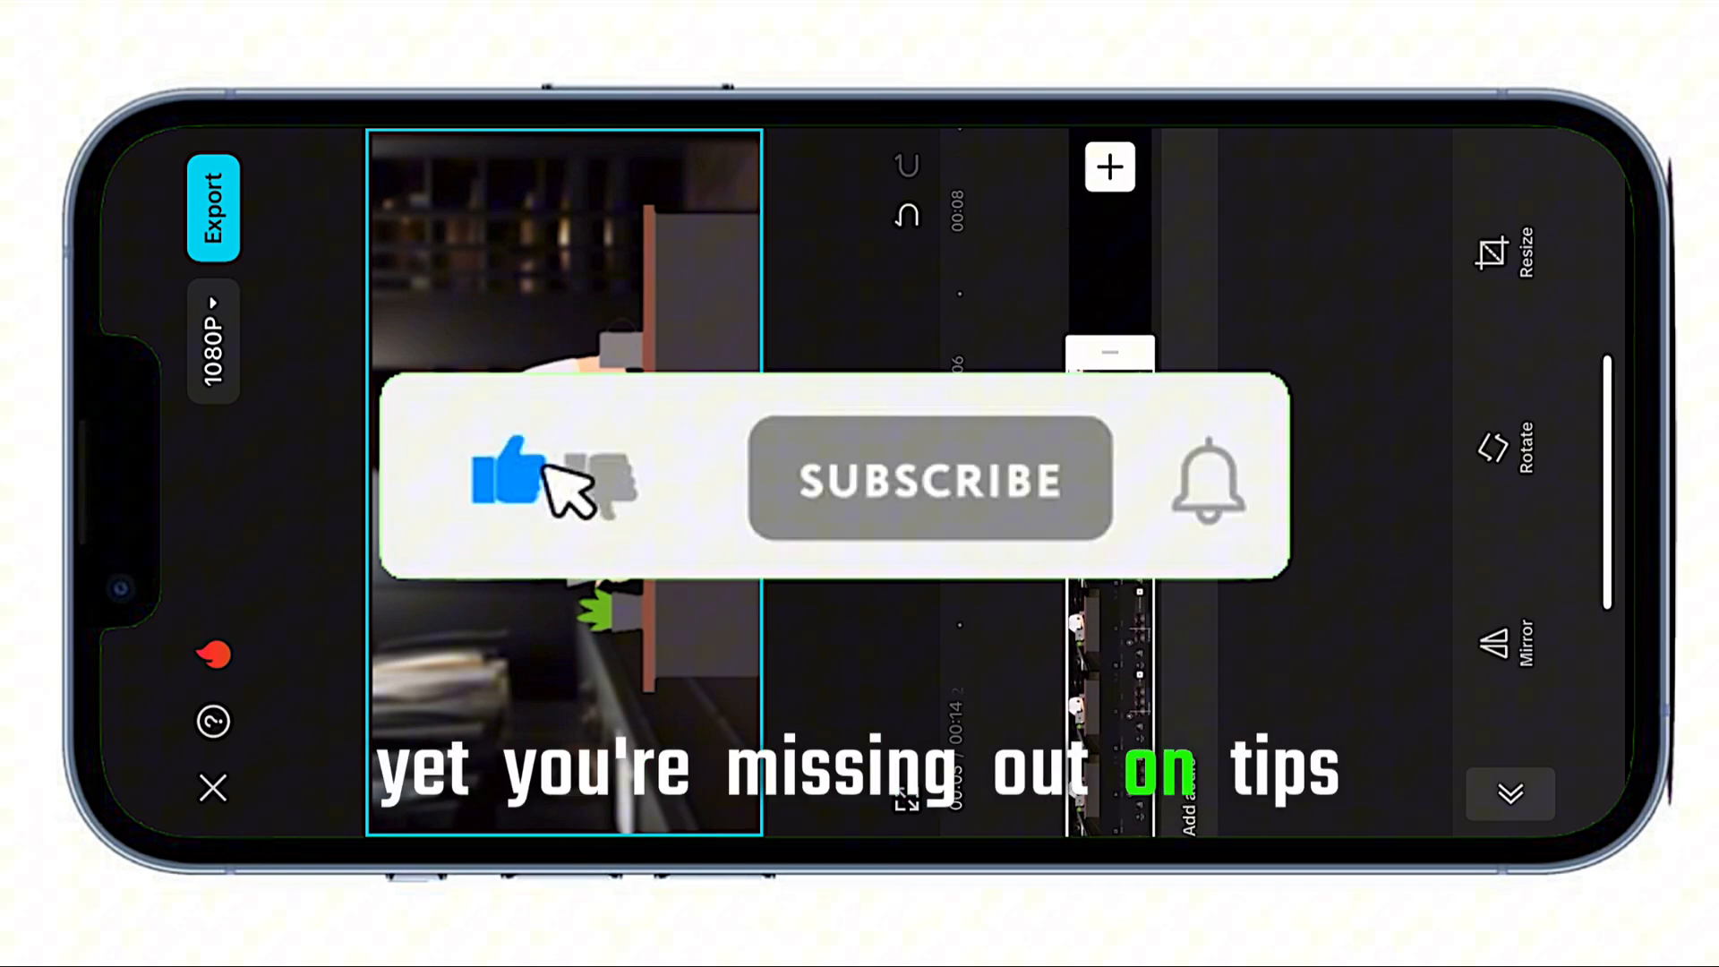
Select the character-at-desk clip to show its edit toolbar.
left_click(930, 480)
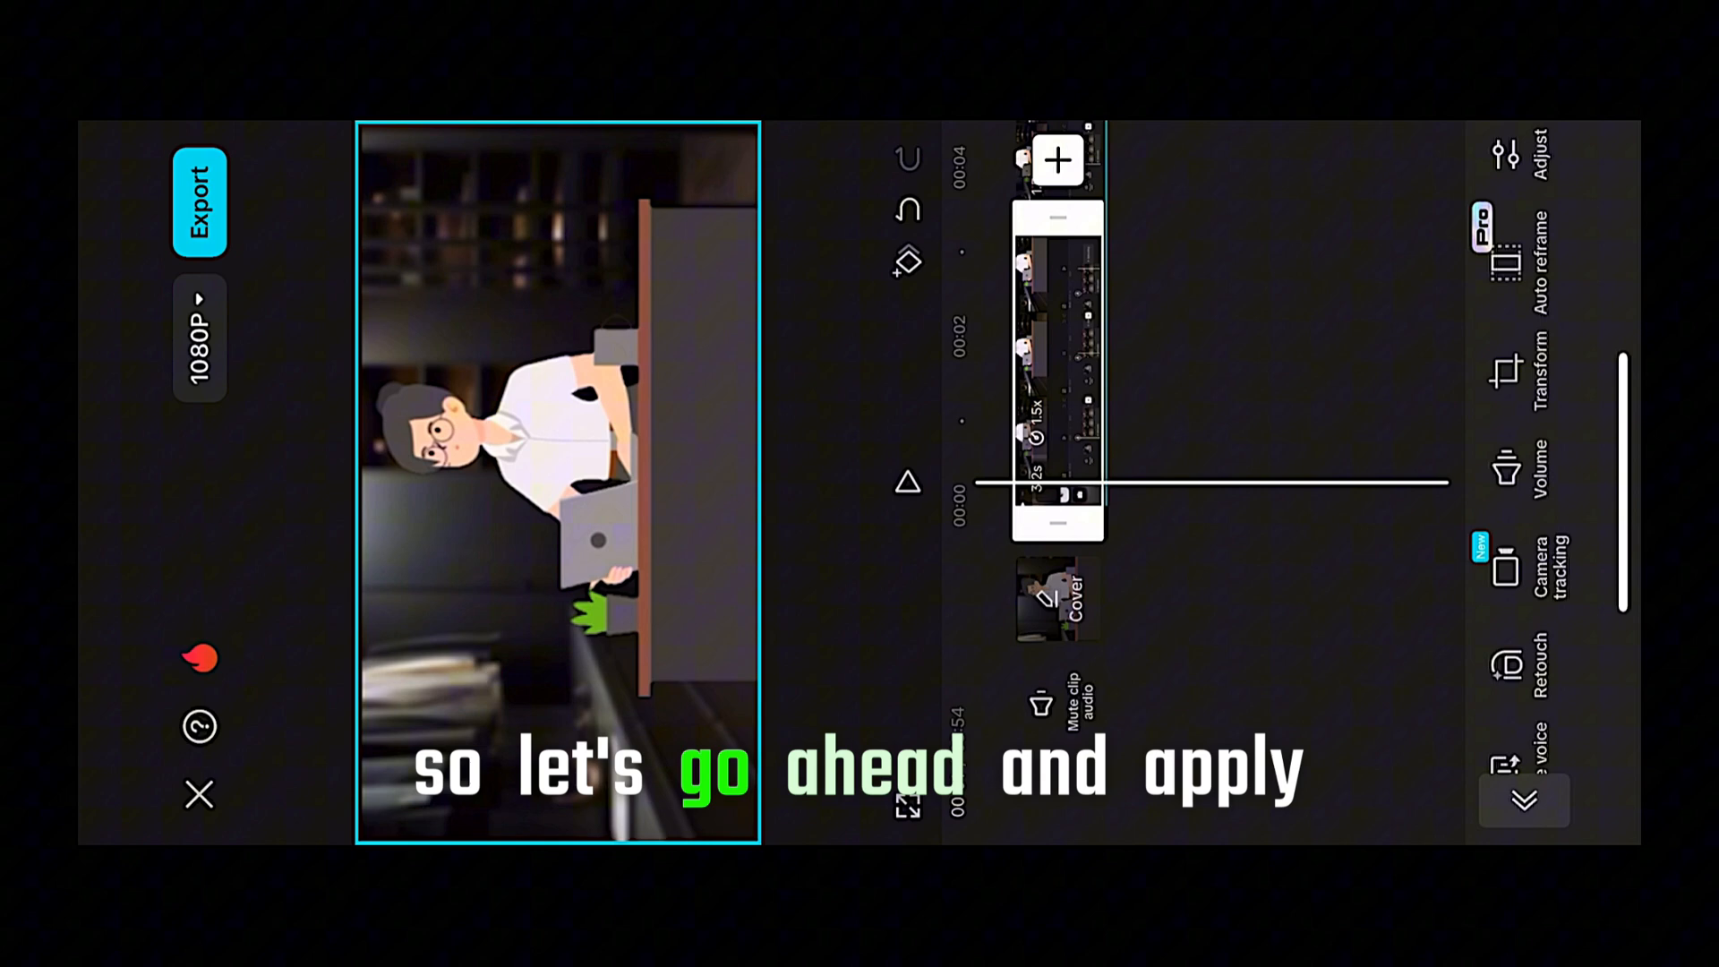
Raise the Sharpen adjustment on the character clip to an initial value.
left_click(1520, 149)
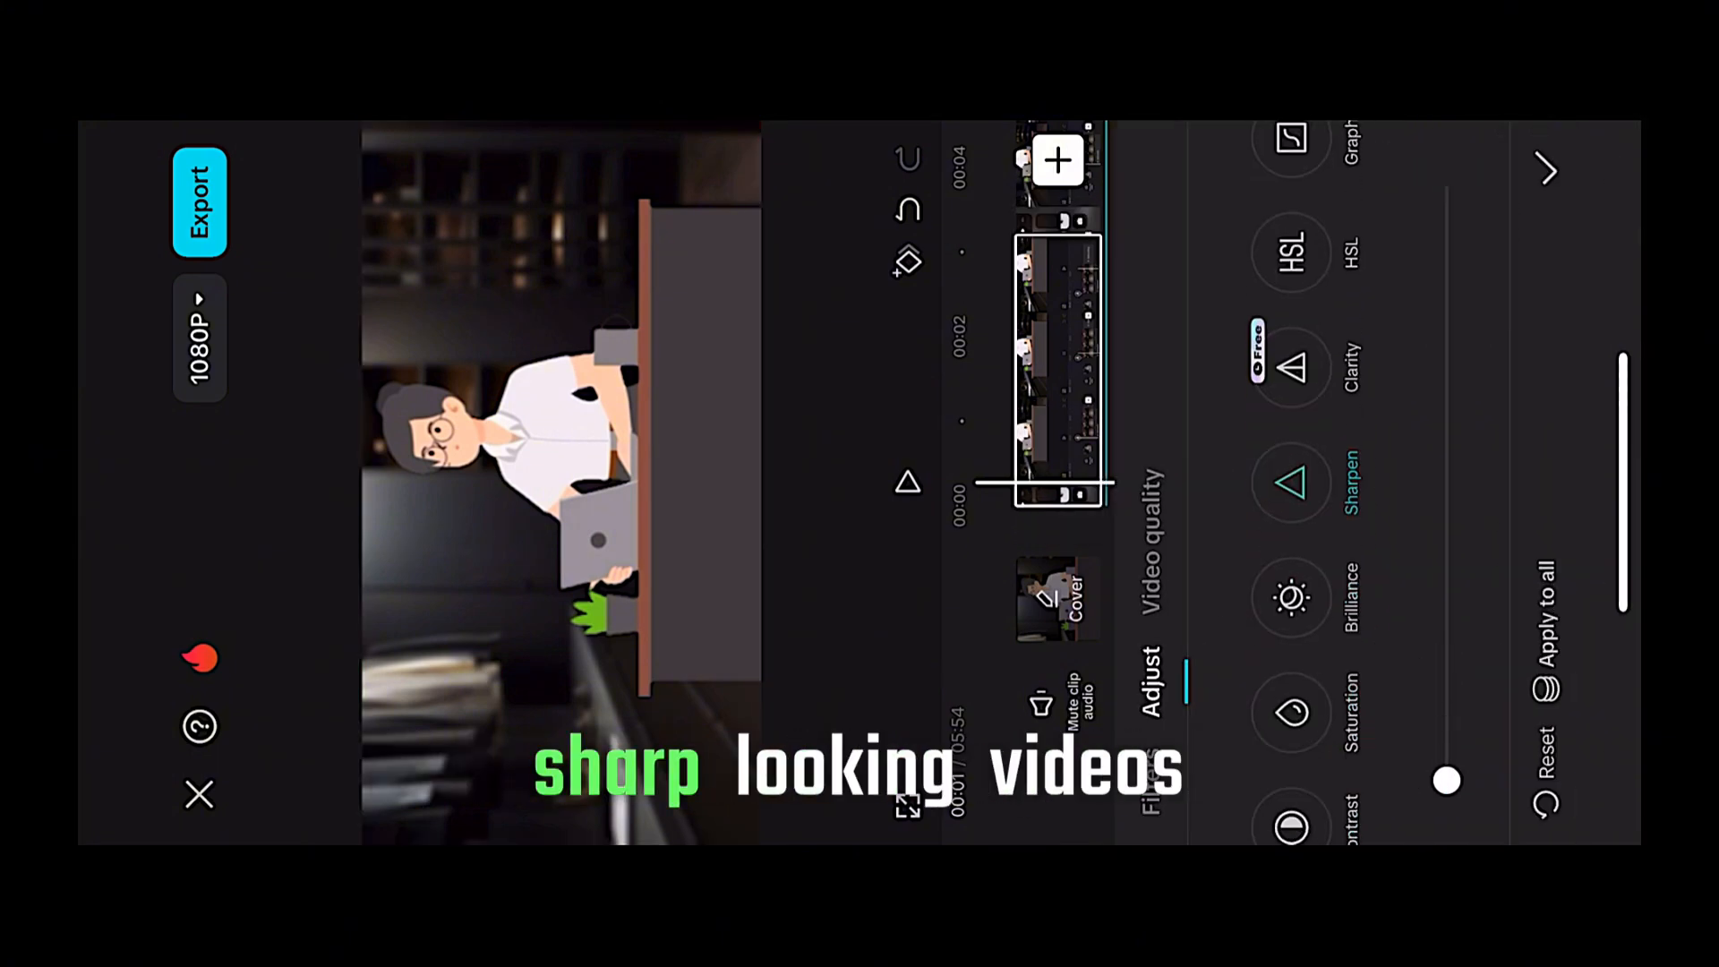
left_click_drag(1447, 779, 1447, 482)
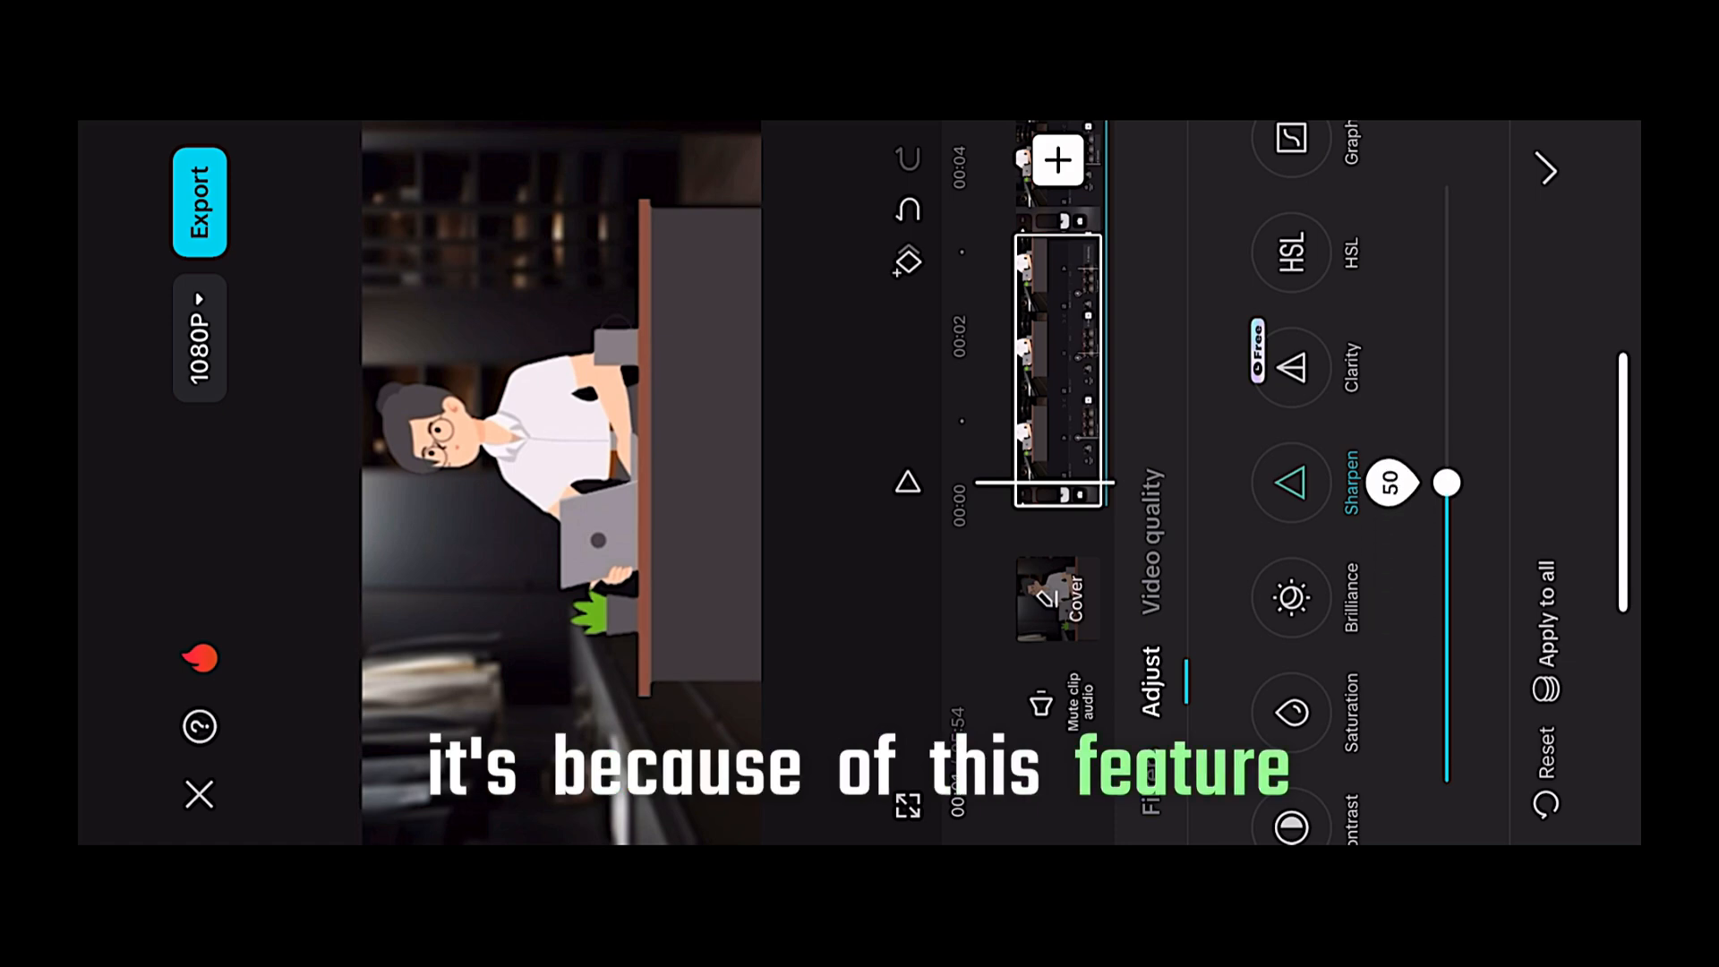
left_click_drag(1447, 481, 1447, 272)
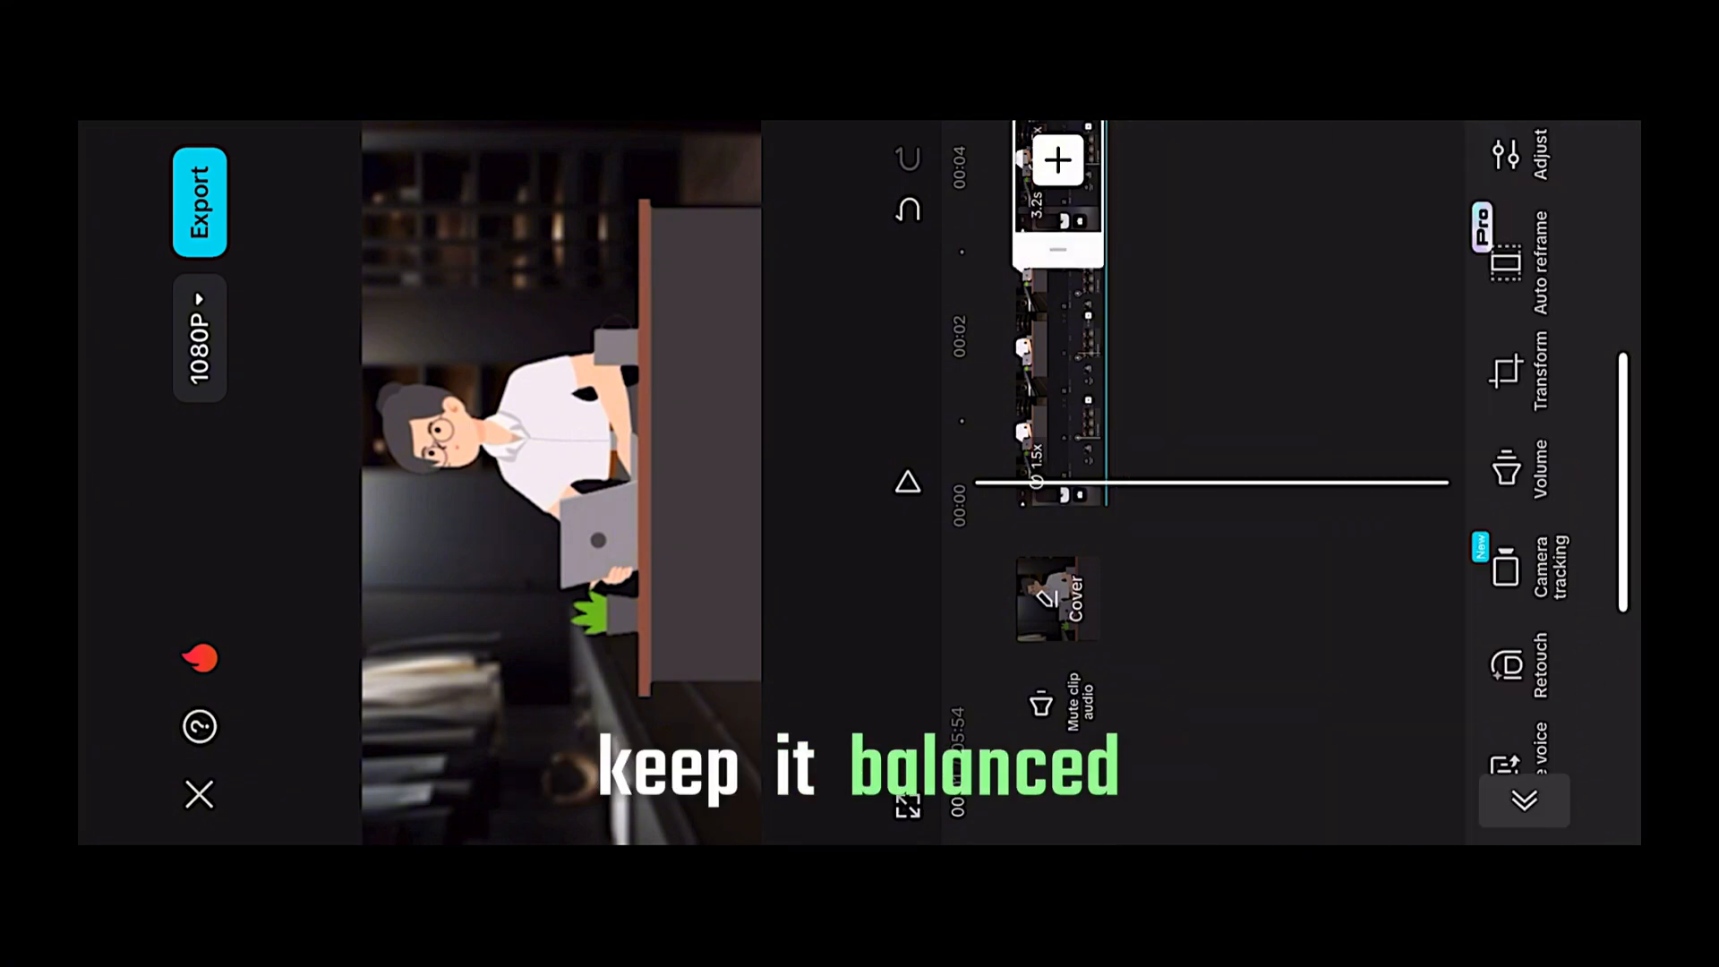
Refine the Sharpen amount to a moderate level with no Pro label.
left_click(1504, 144)
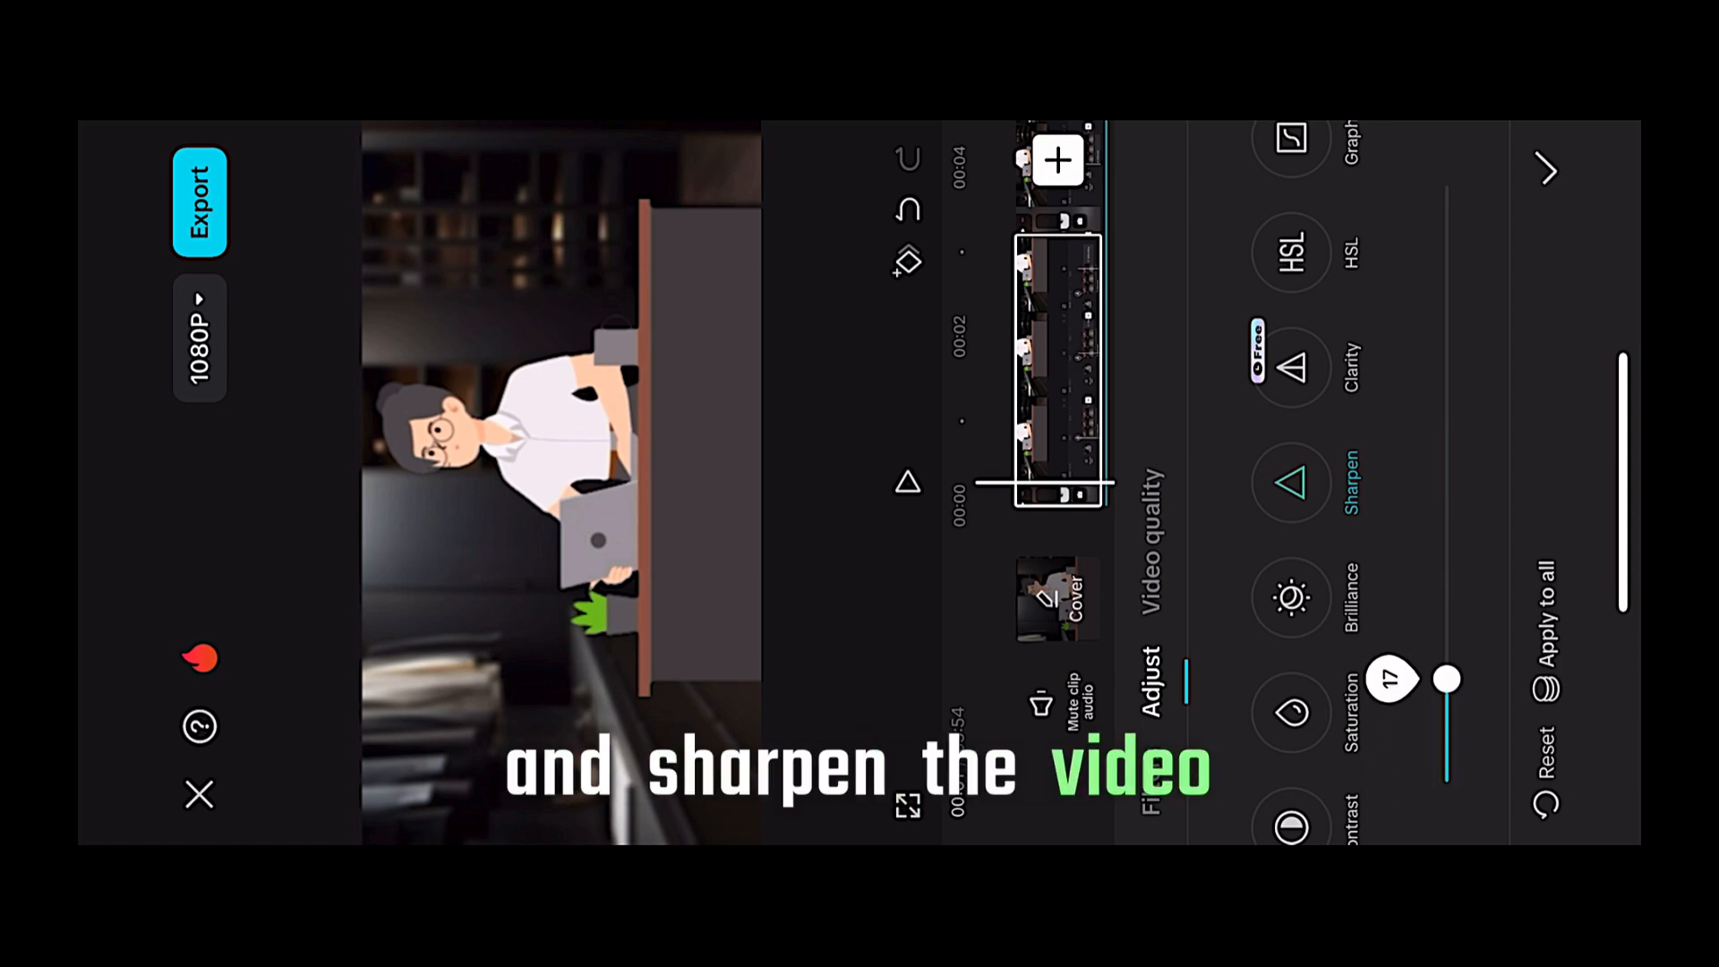
left_click_drag(1447, 679, 1447, 595)
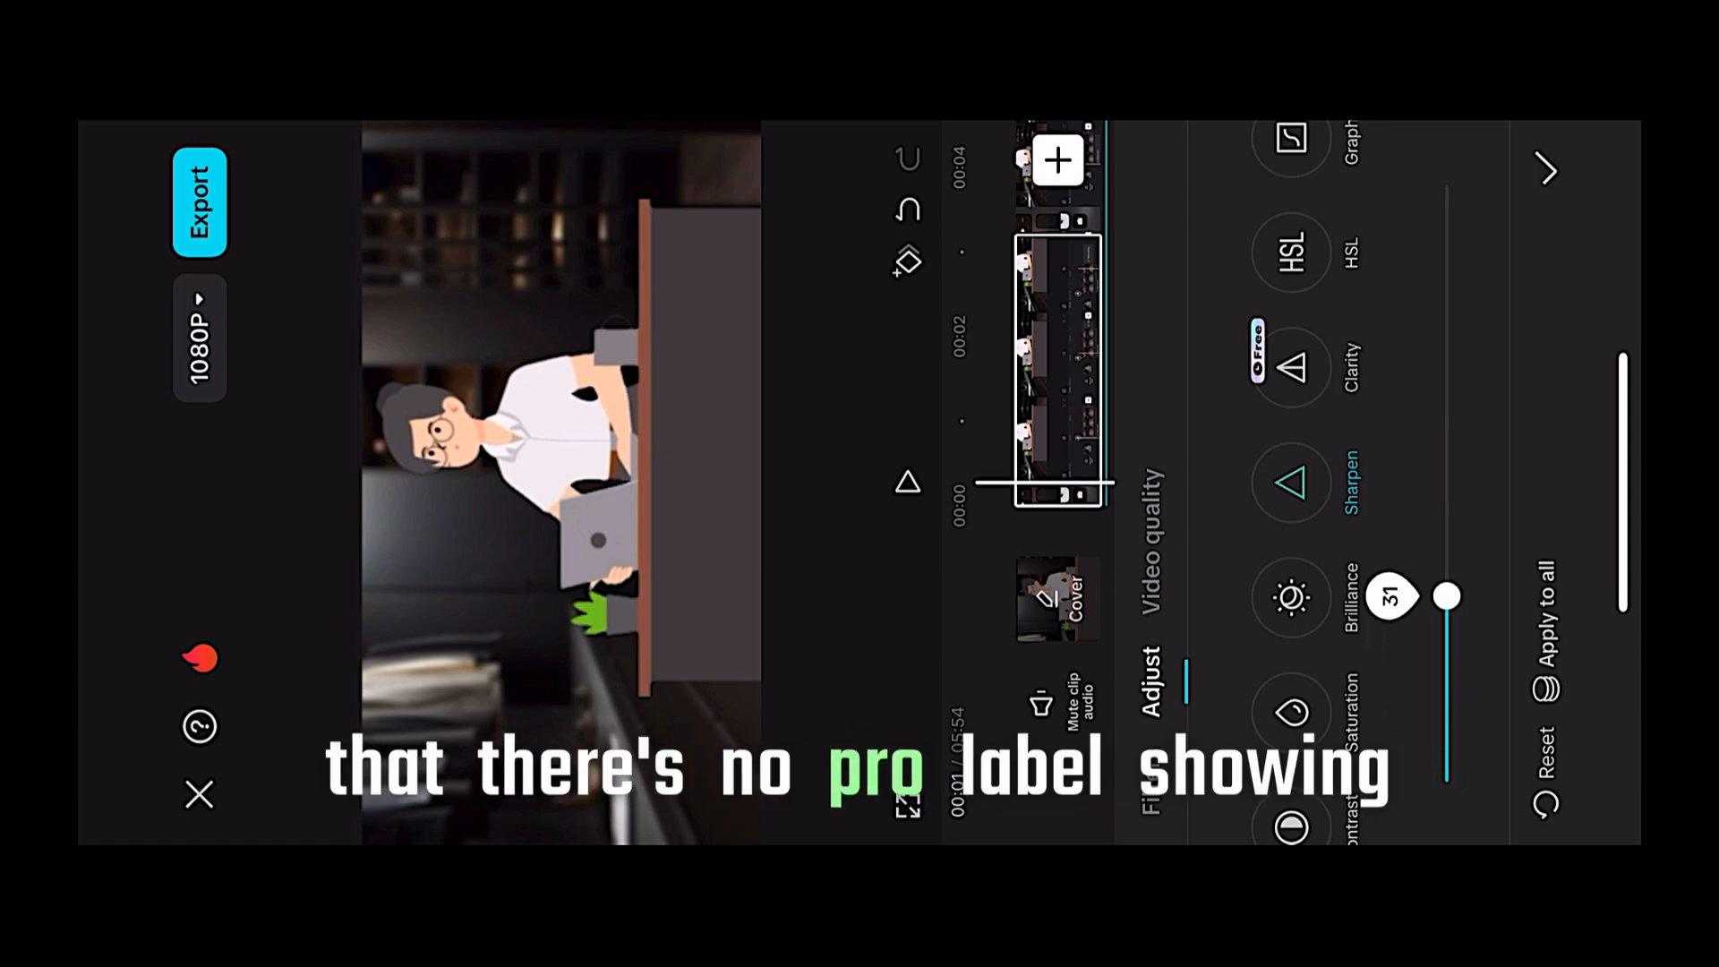
left_click_drag(1447, 594, 1447, 691)
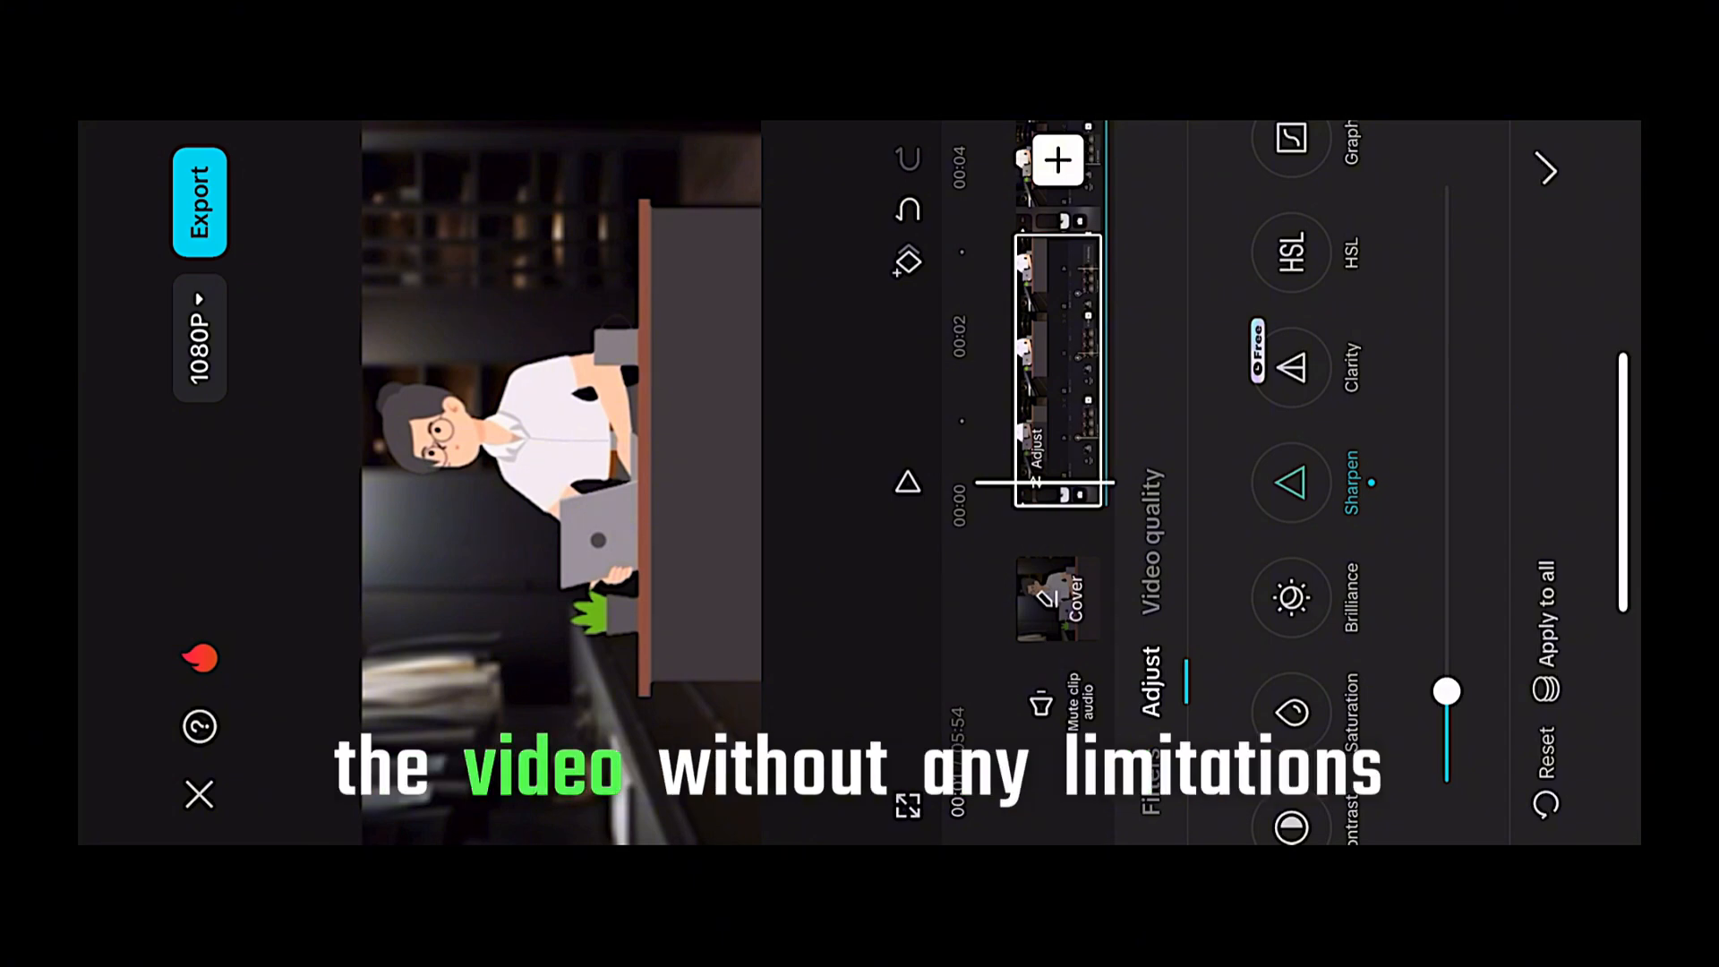
left_click_drag(1447, 691, 1447, 647)
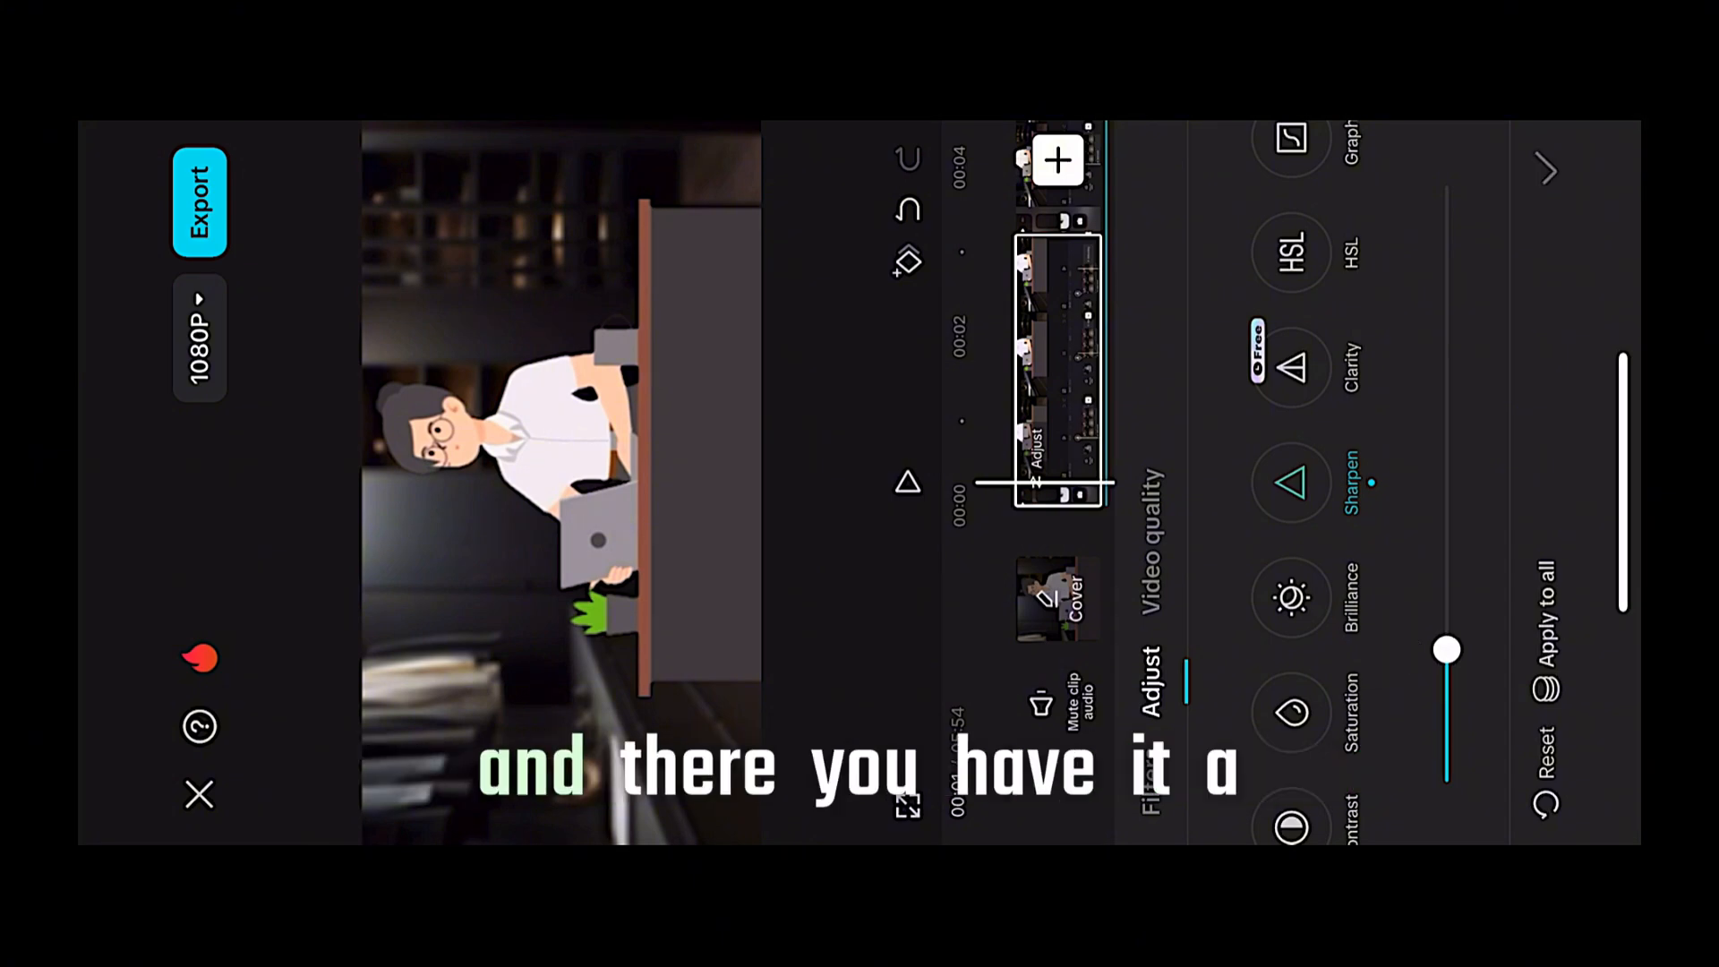